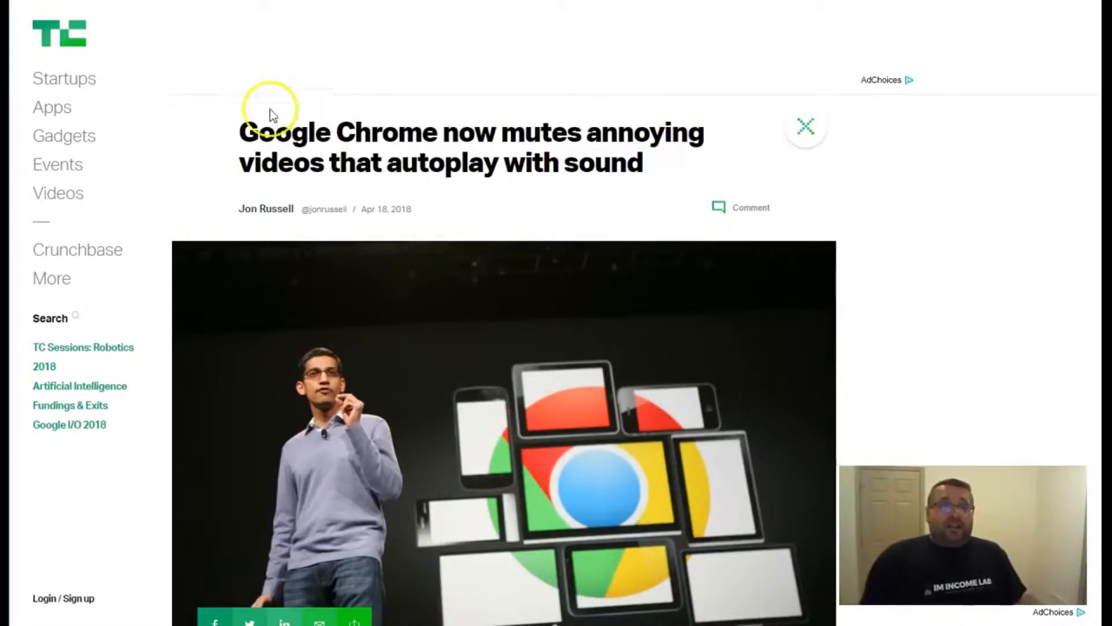
mouse_move(650, 122)
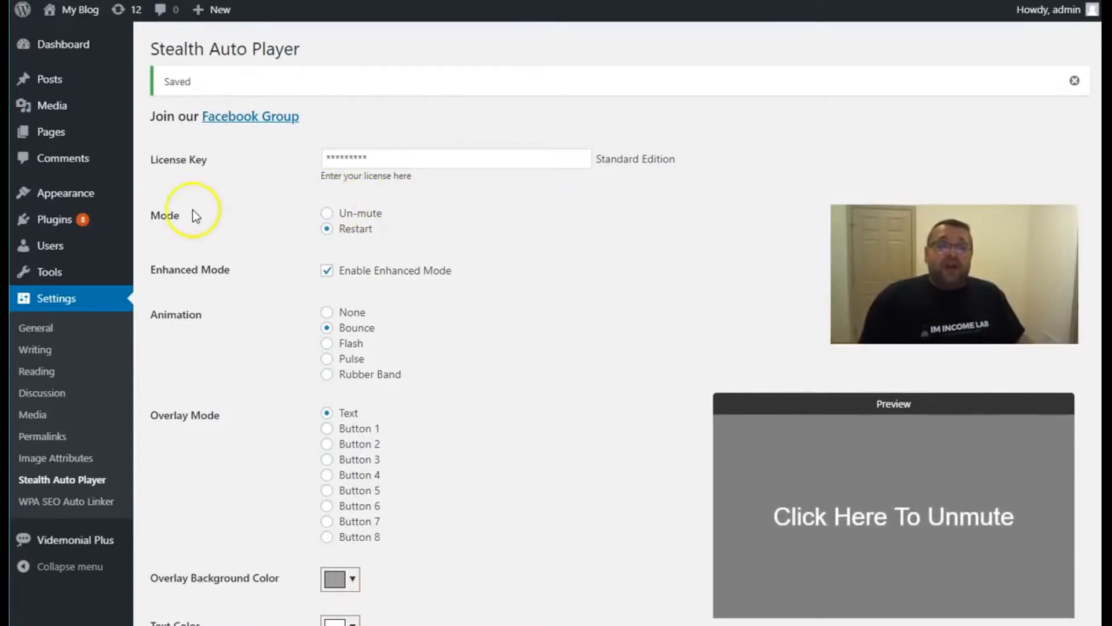
mouse_move(962, 442)
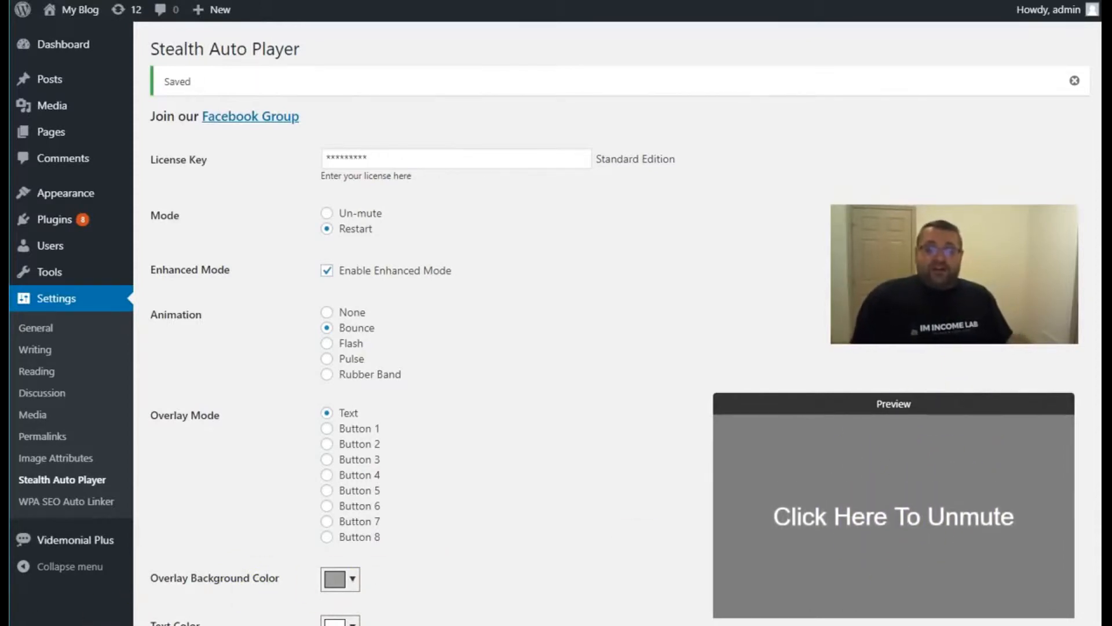
mouse_move(1041, 455)
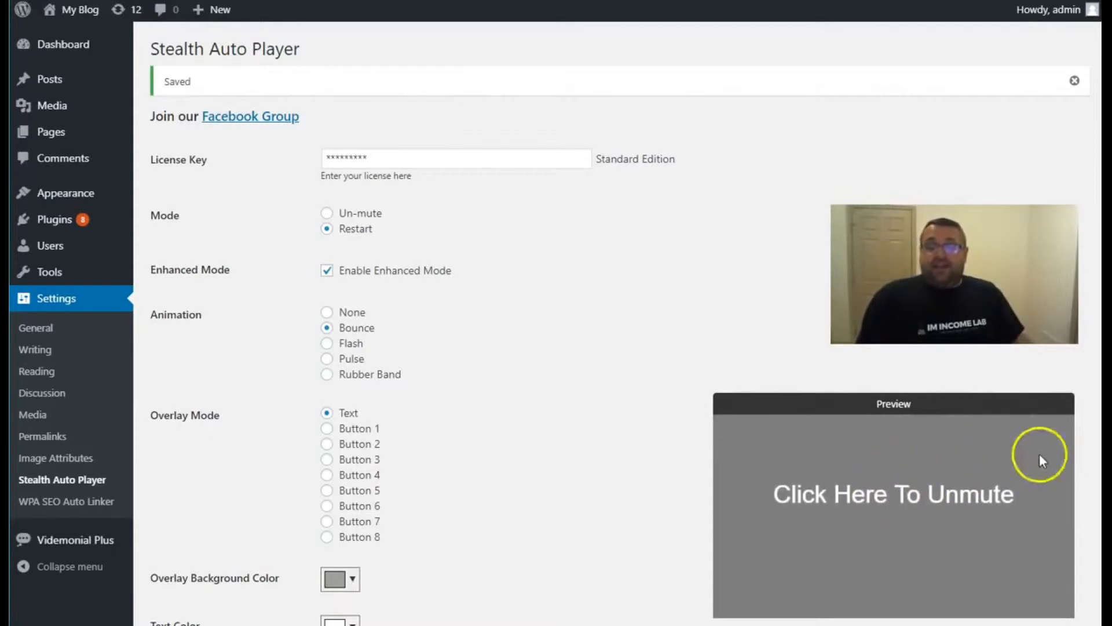
mouse_move(276, 216)
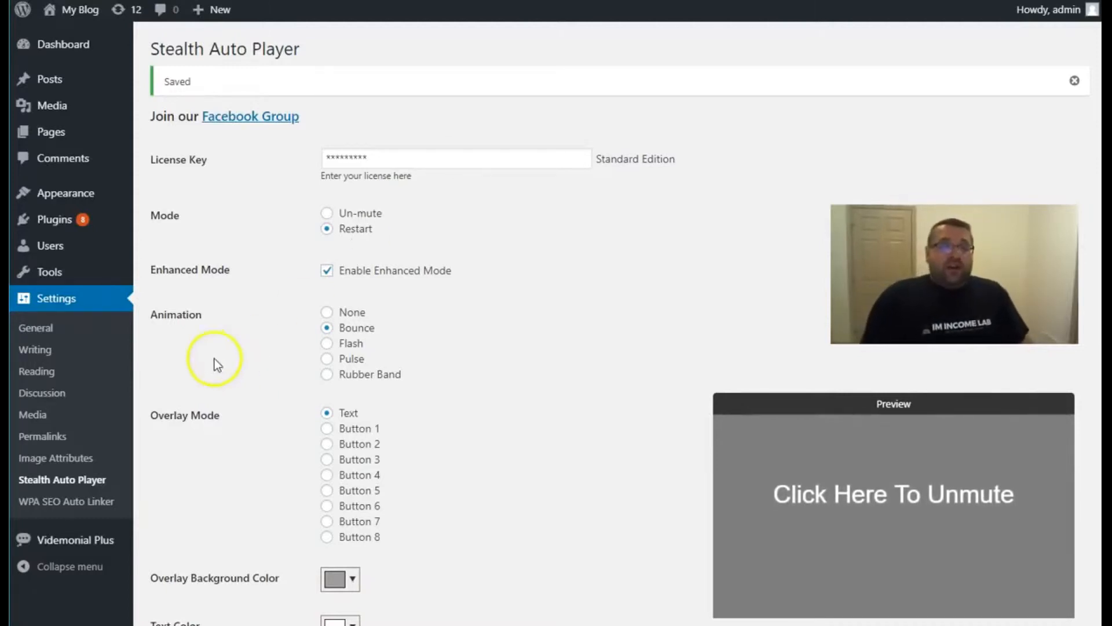
mouse_move(872, 528)
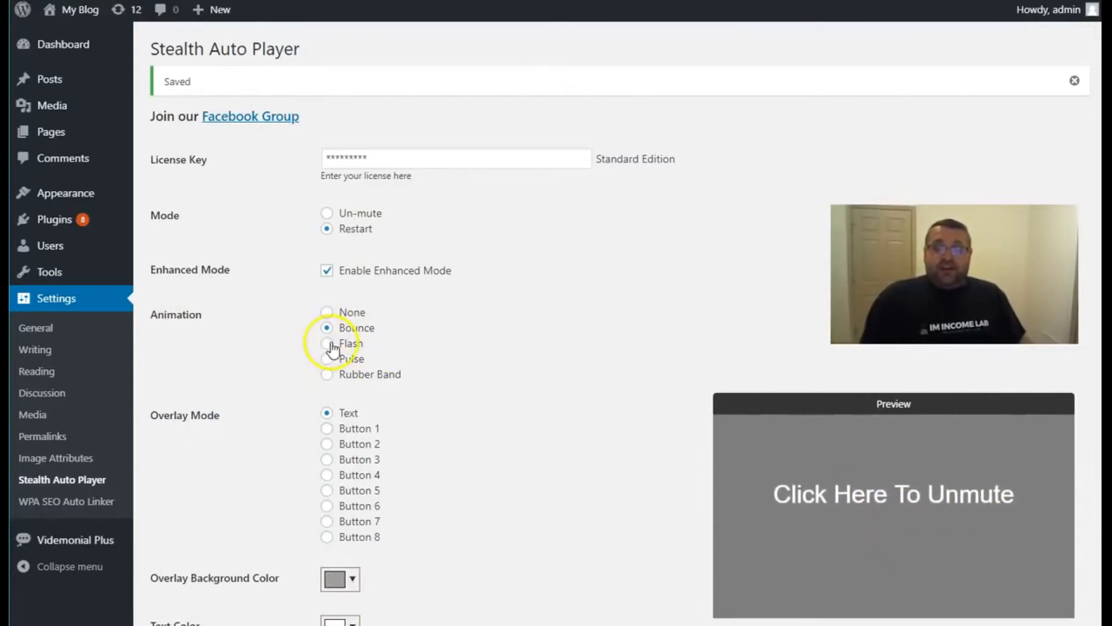
Preview the Flash, Pulse and Rubber Band overlay animations, then return to Bounce.
left_click(326, 343)
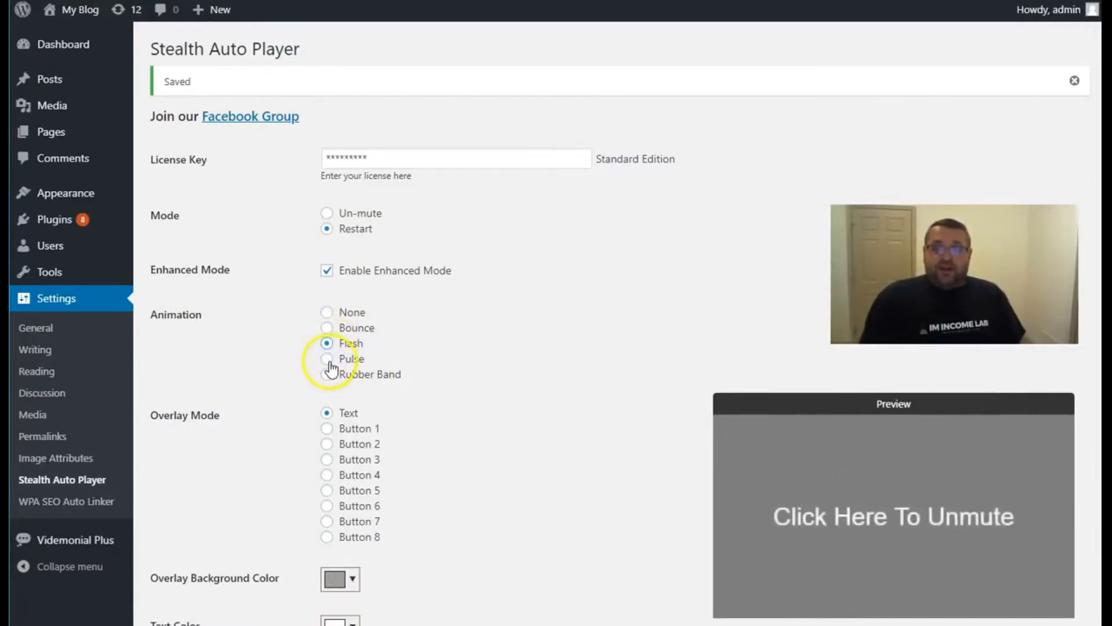
left_click(326, 358)
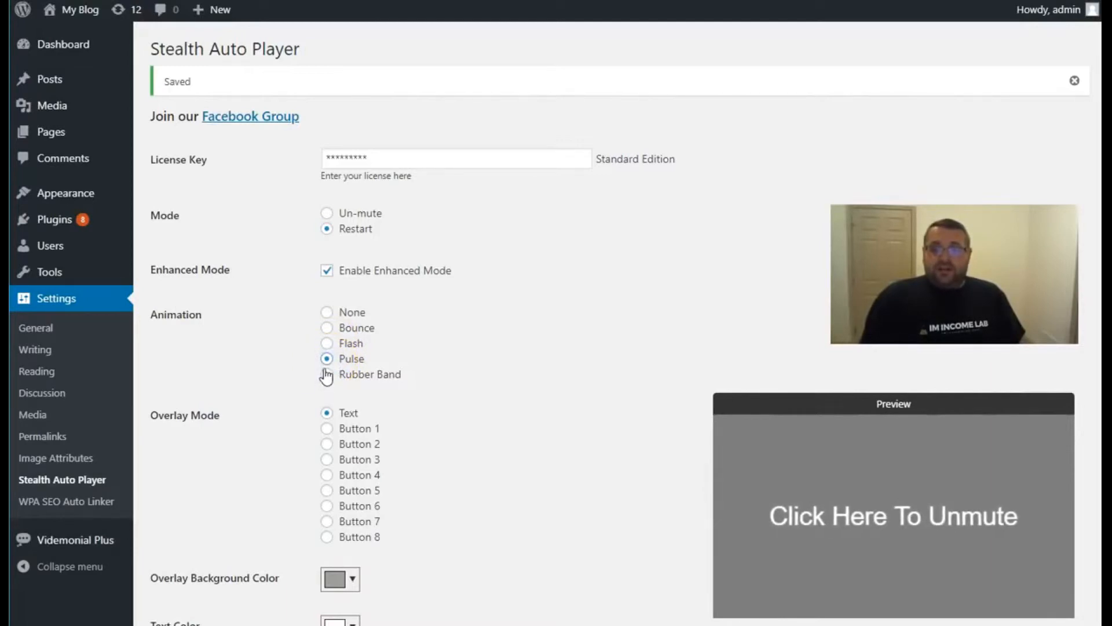
left_click(326, 373)
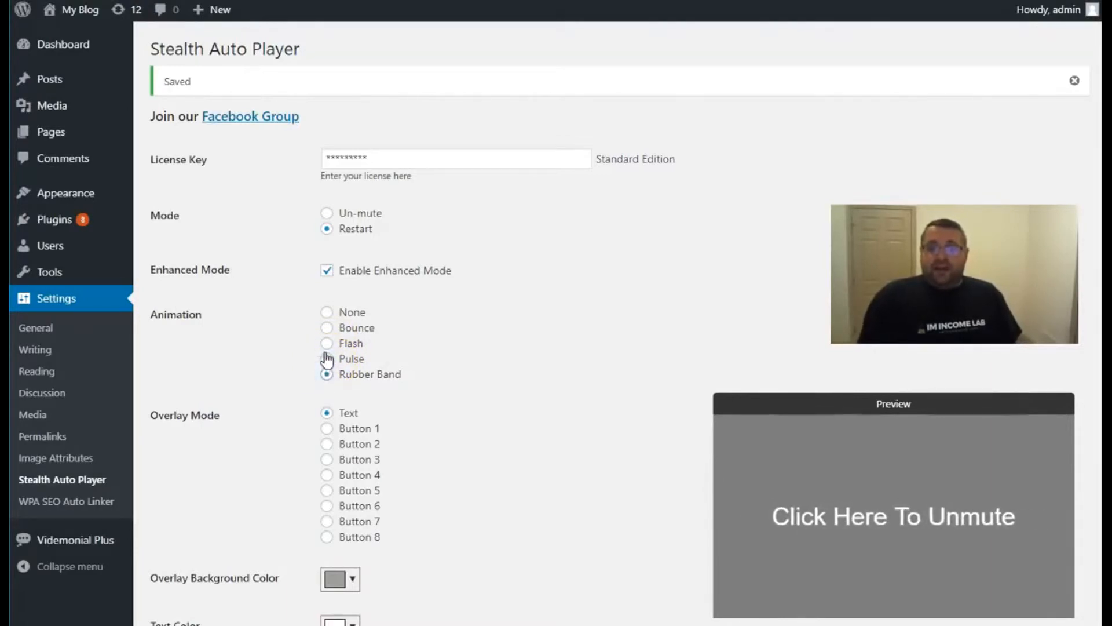
left_click(326, 326)
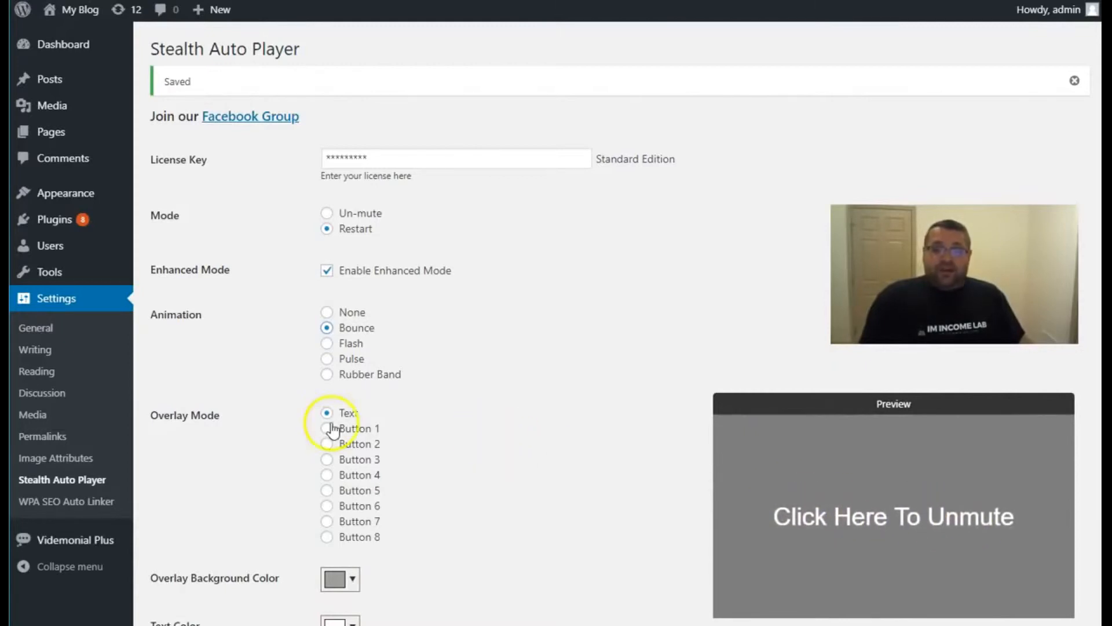
Try the Button 2 play graphic, then settle on the red Button 6 overlay.
scroll("down", 3)
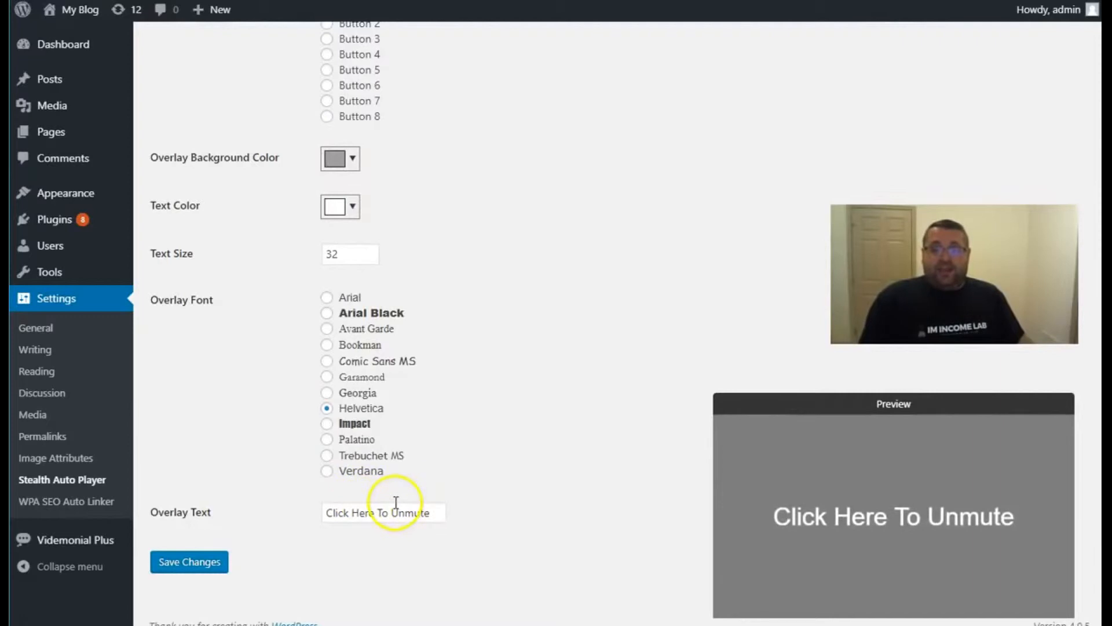
mouse_move(328, 323)
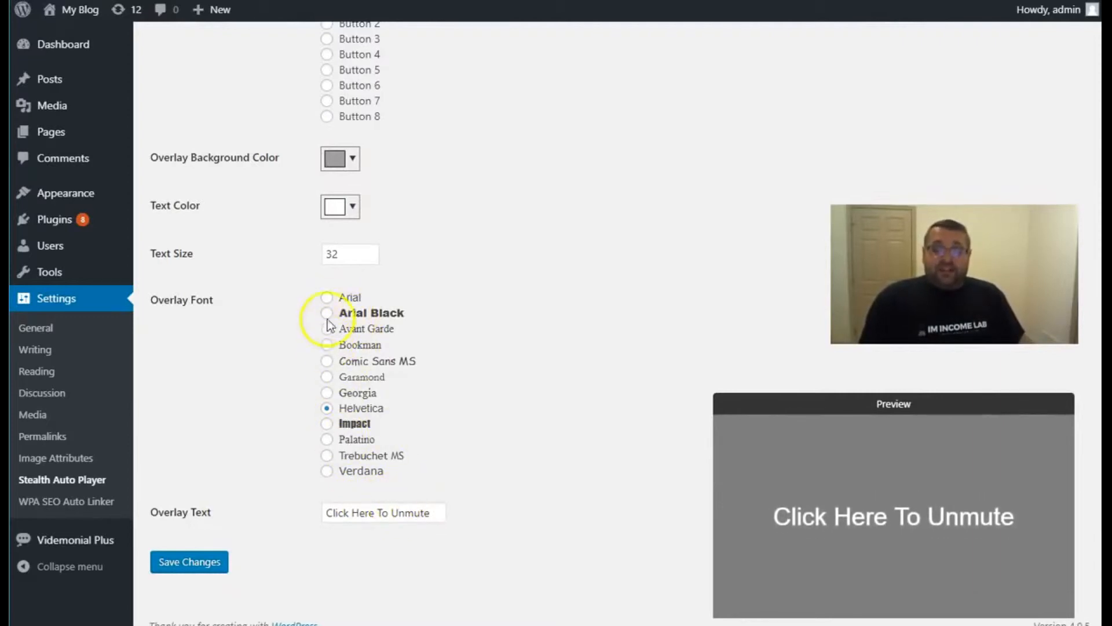
mouse_move(366, 213)
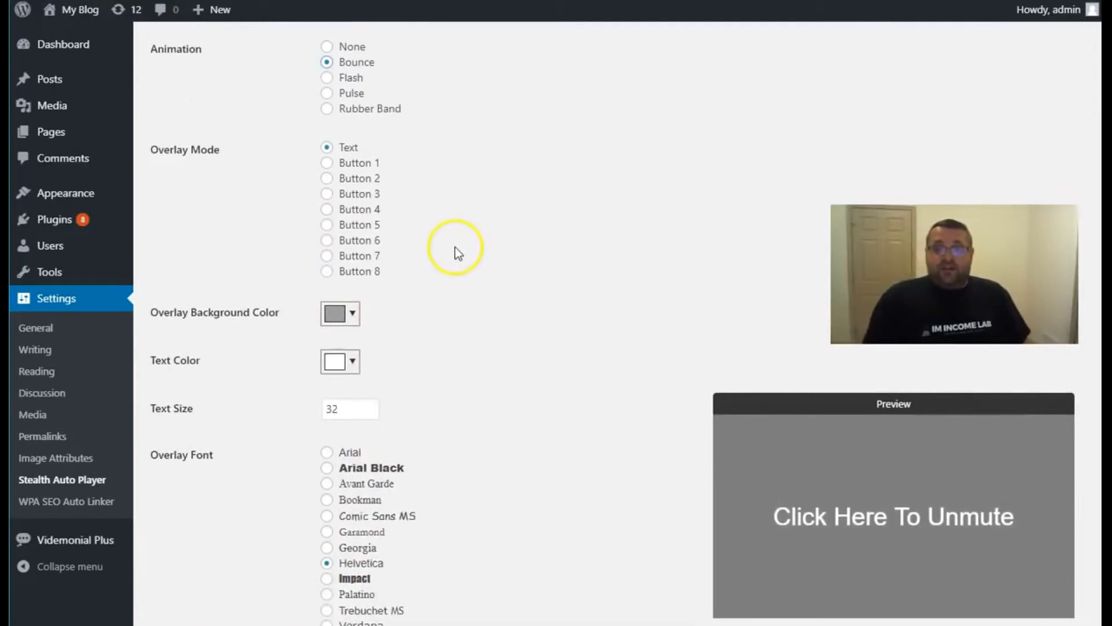
mouse_move(181, 155)
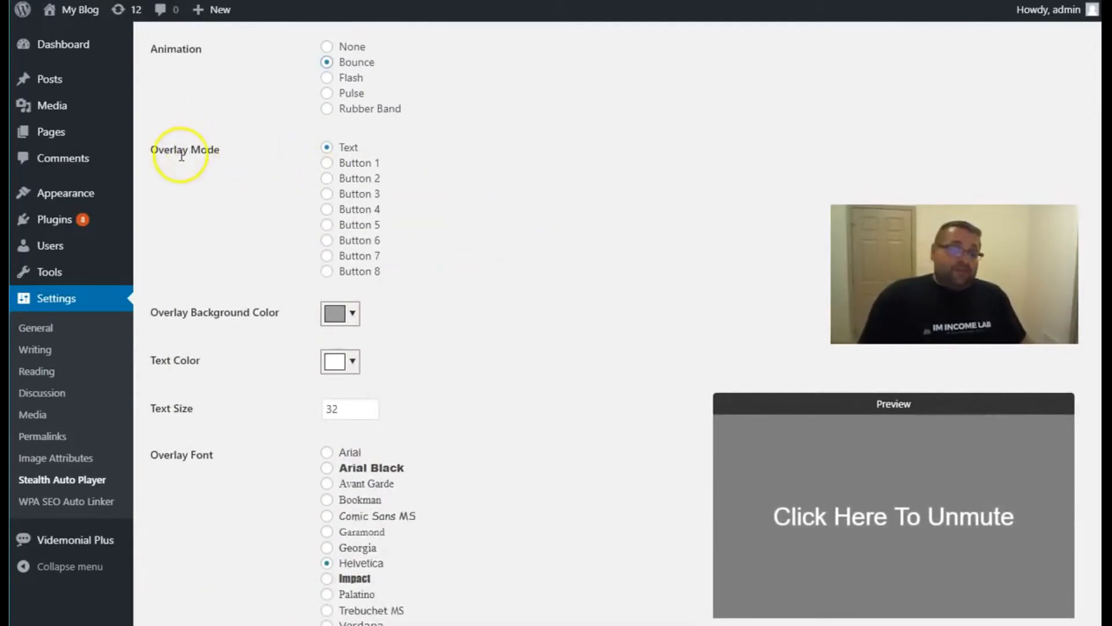
left_click(326, 178)
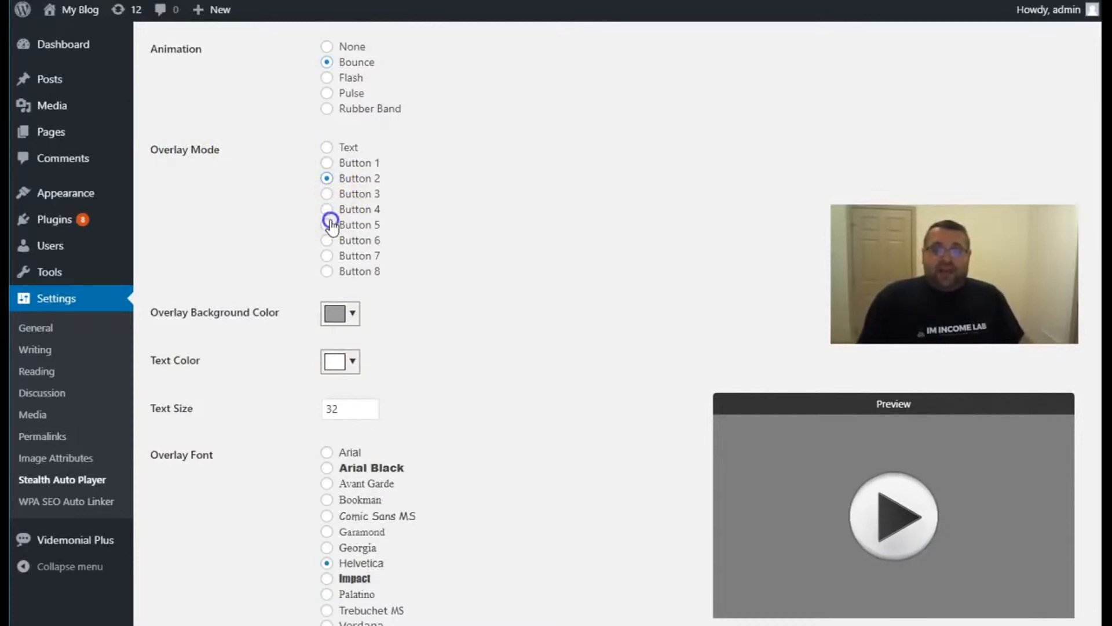
left_click(326, 240)
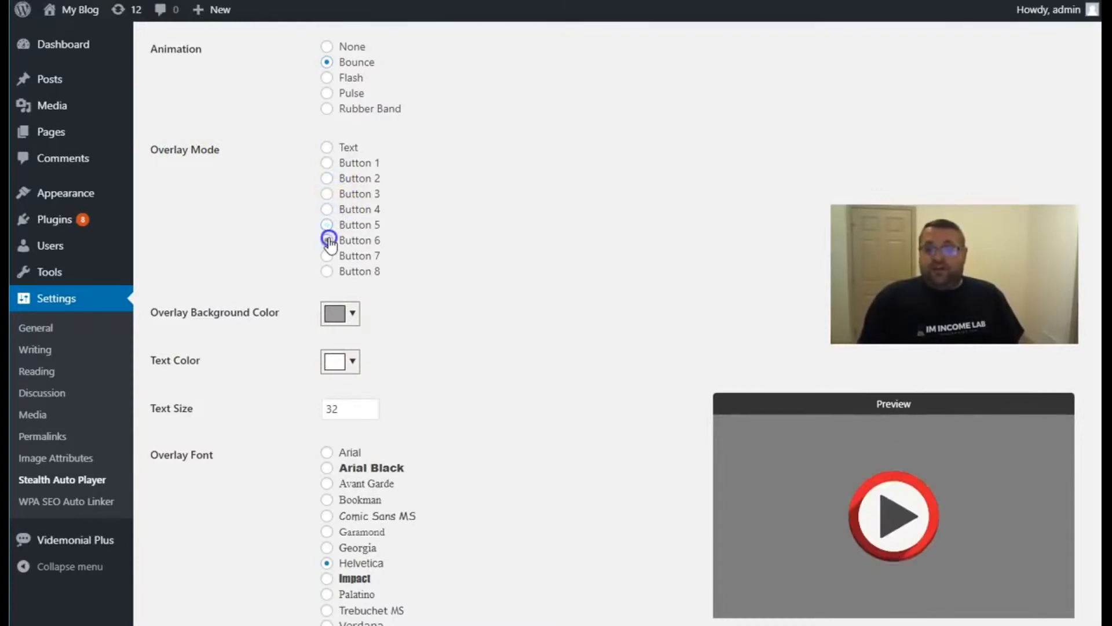
left_click(326, 240)
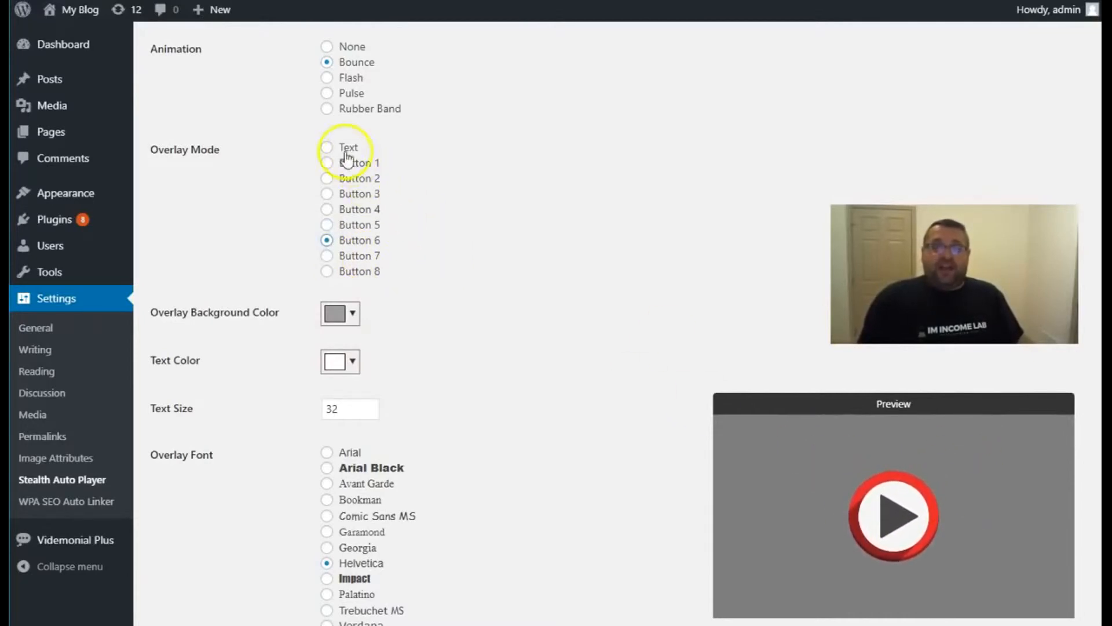
mouse_move(327, 149)
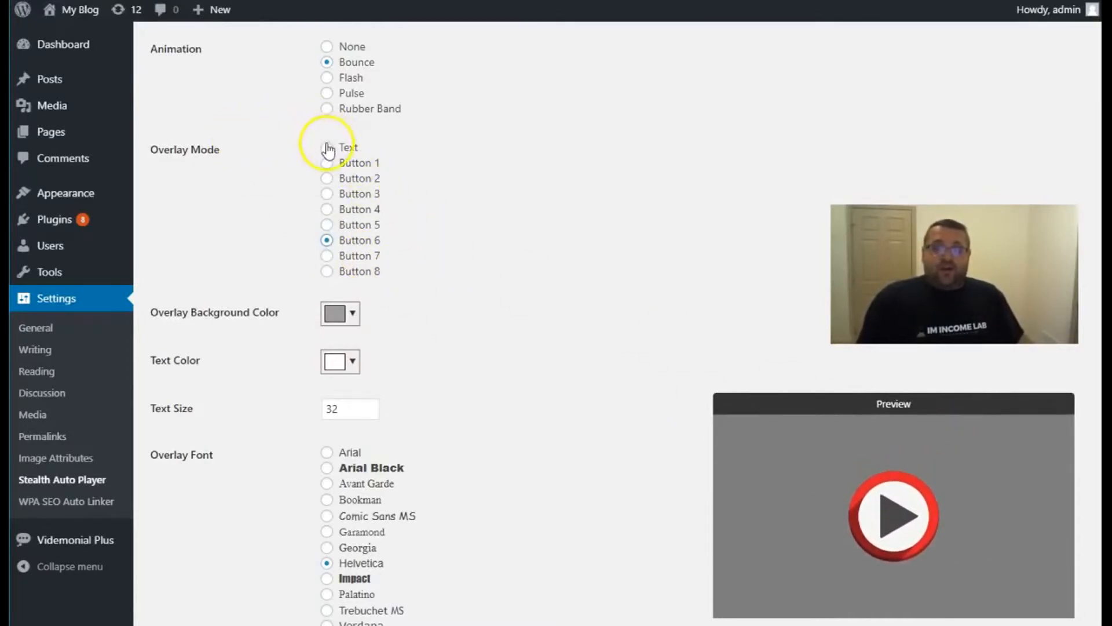
Switch Overlay Mode to Text ('Click Here To Unmute') and save the settings.
left_click(326, 147)
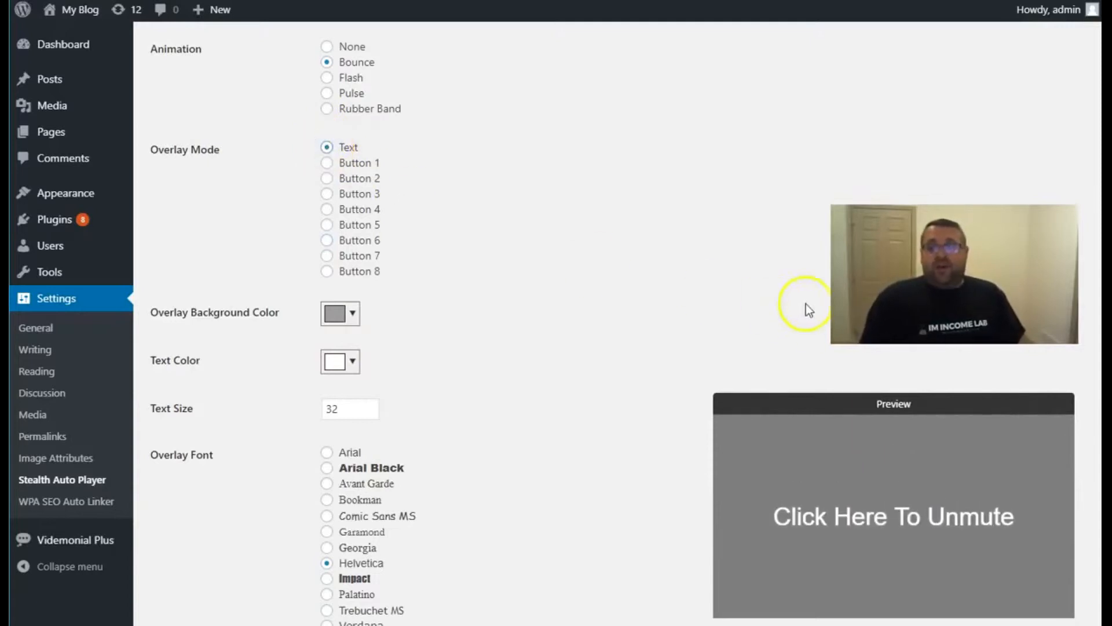
scroll("down", 3)
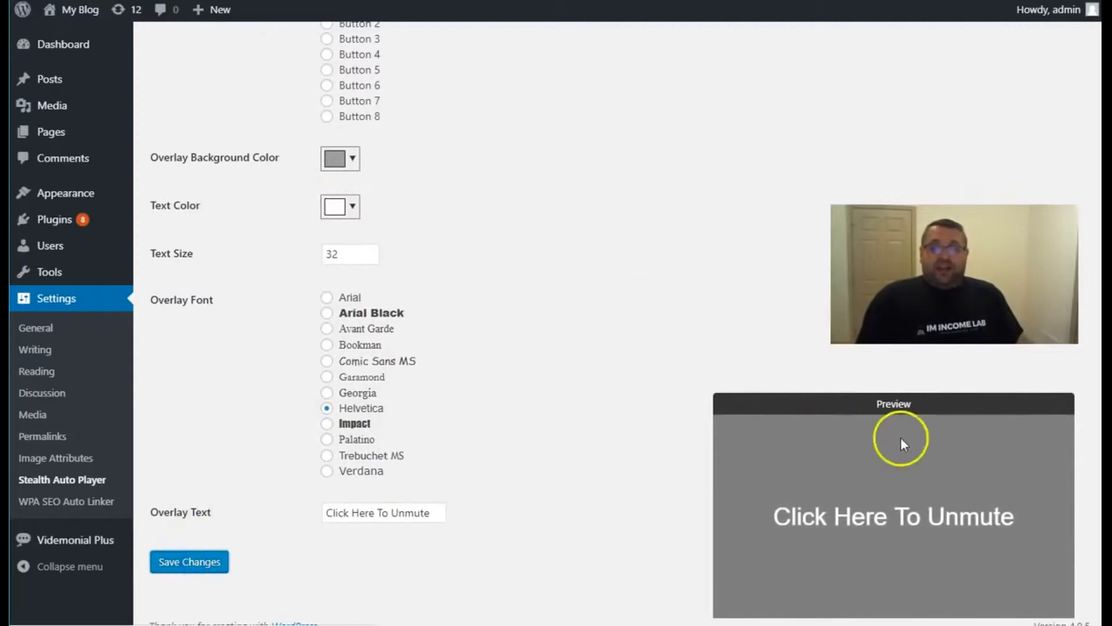
left_click(189, 561)
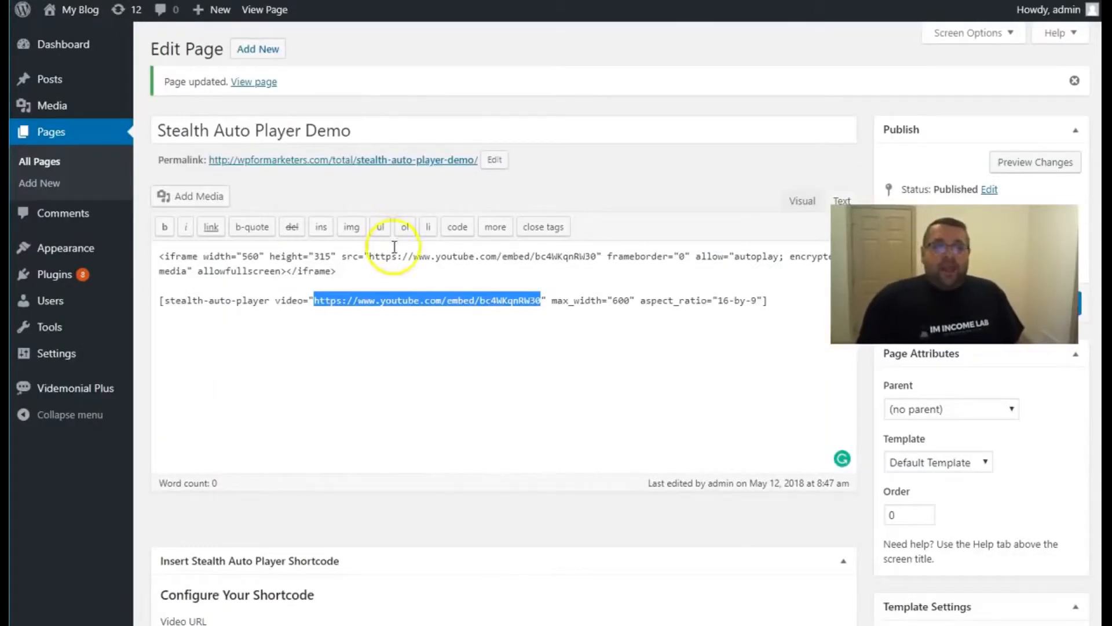
Replace the old shortcode with one using the bc4WKqnRW30 embed URL and max width 600.
scroll("down", 3)
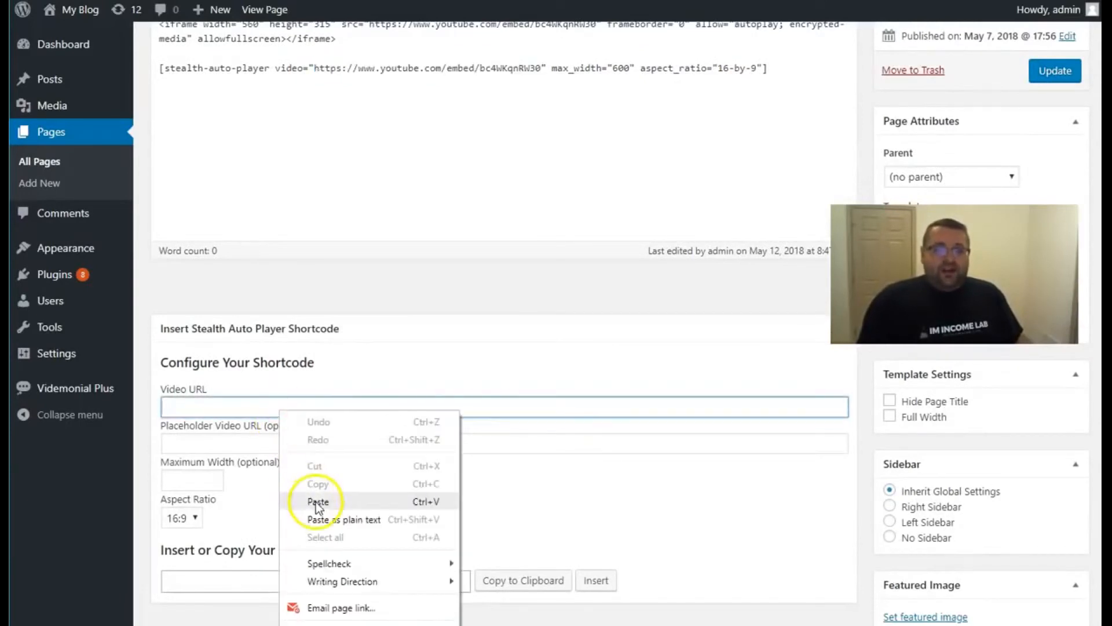
left_click(319, 501)
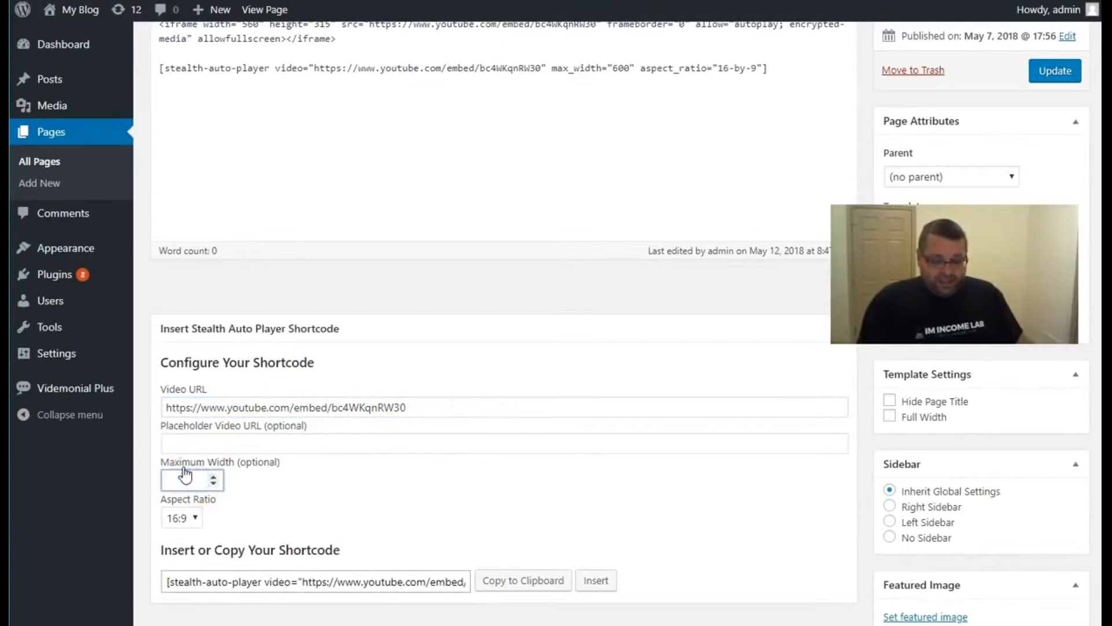
type("600")
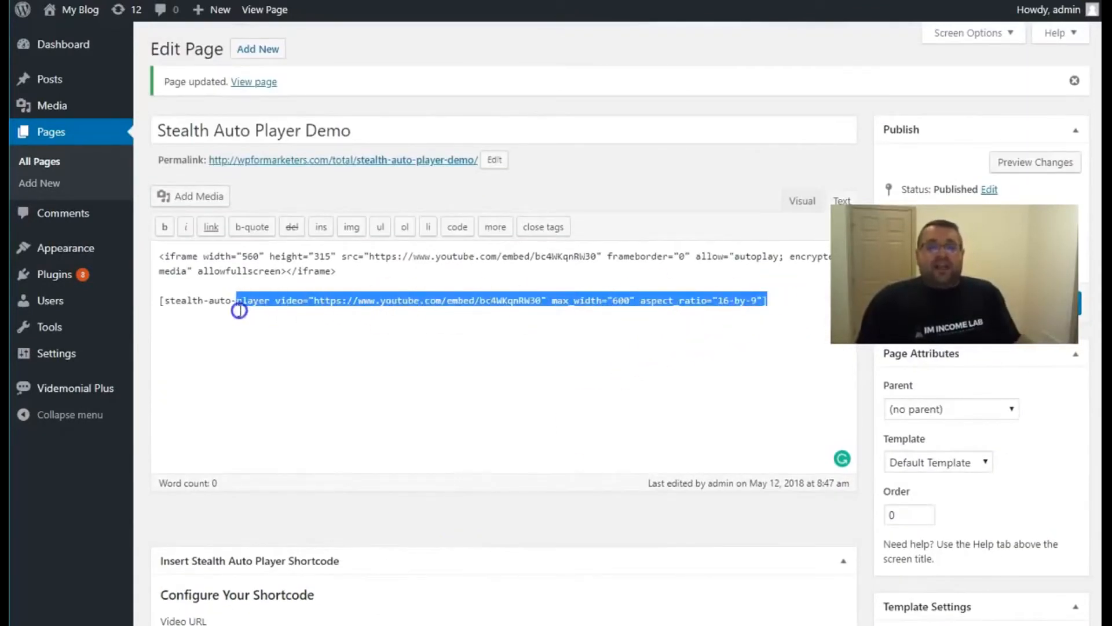
key("Delete")
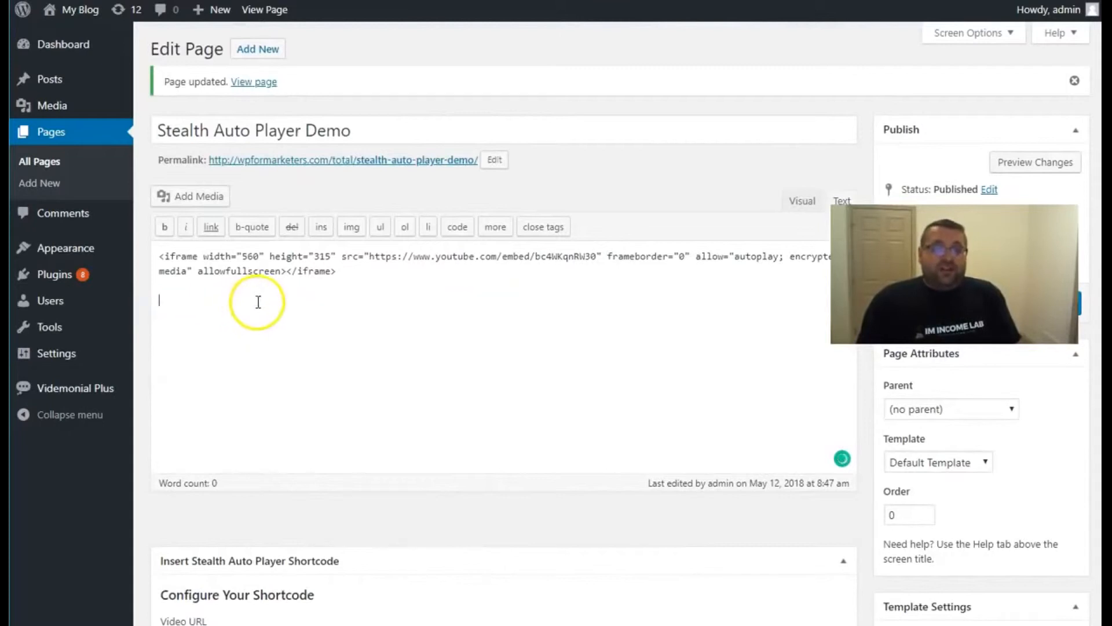
type("[stealth-auto-player video=\"https://www.youtube.com/embed/bc4WKqnRW30\" max_width=\"600\" aspect_ratio=\"16-by-9\"]")
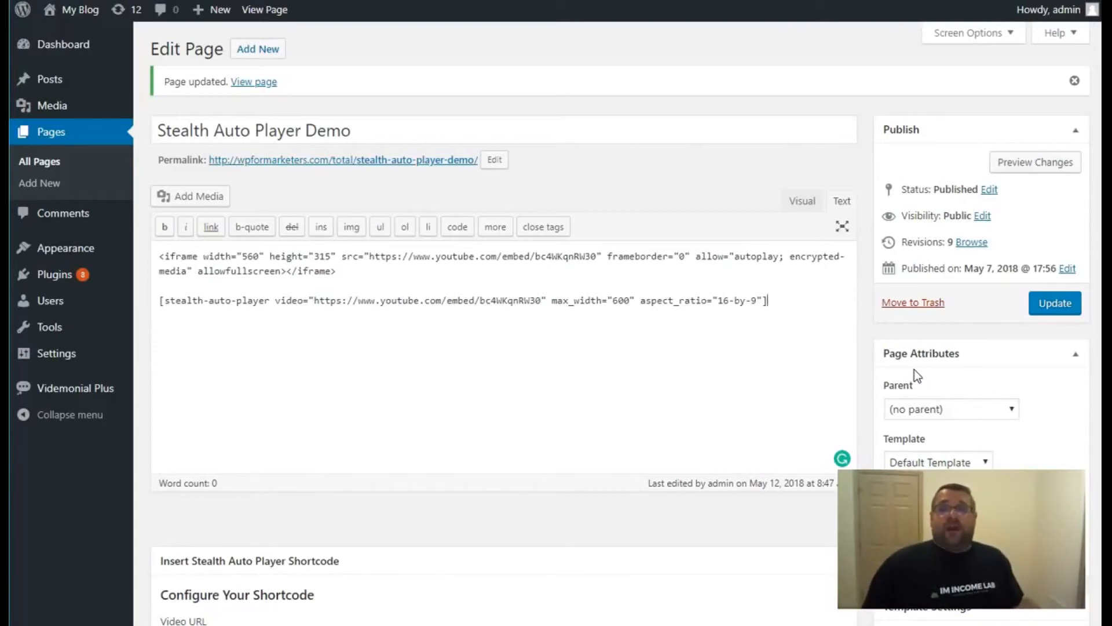
Update the Stealth Auto Player Demo page with the new shortcode below the iframe.
left_click(1054, 303)
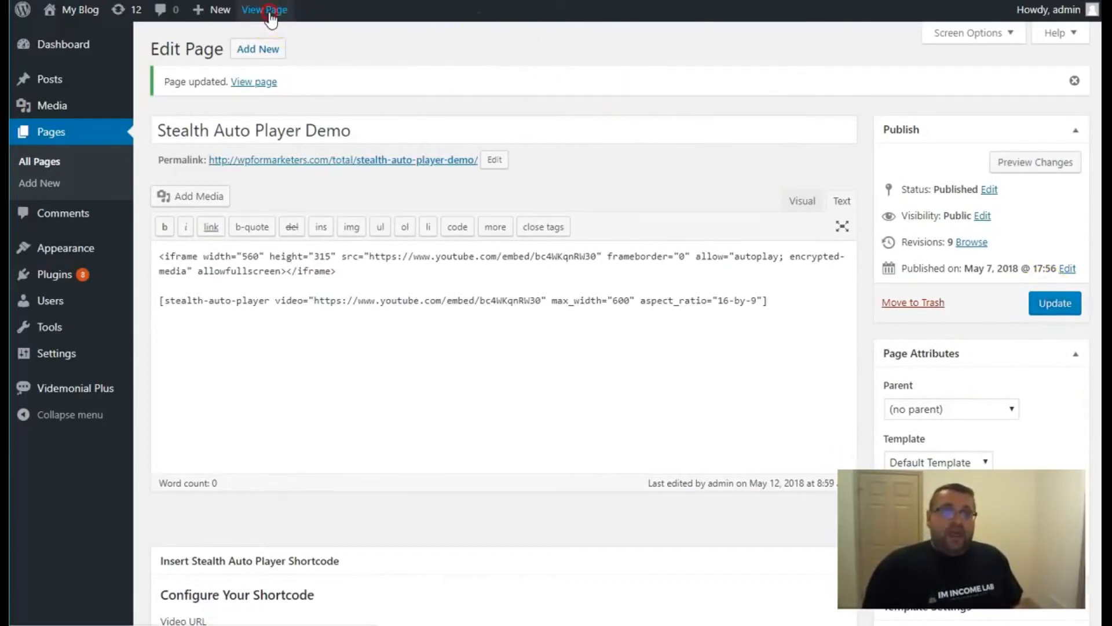
View the live Stealth Auto Player Demo page and play the first, standard embedded video.
left_click(264, 10)
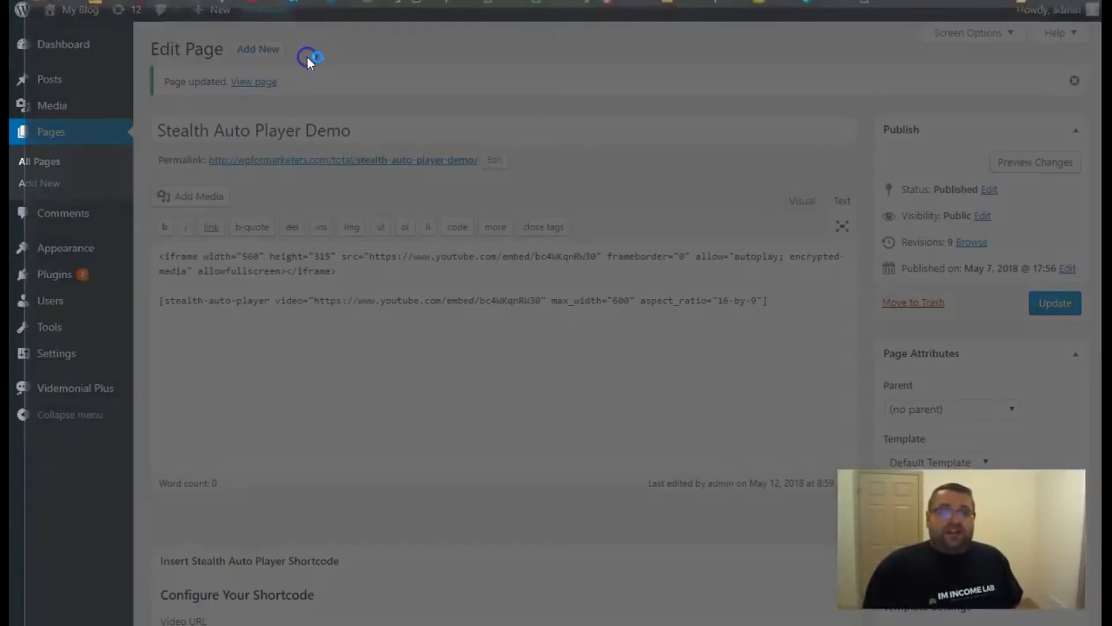
left_click(253, 82)
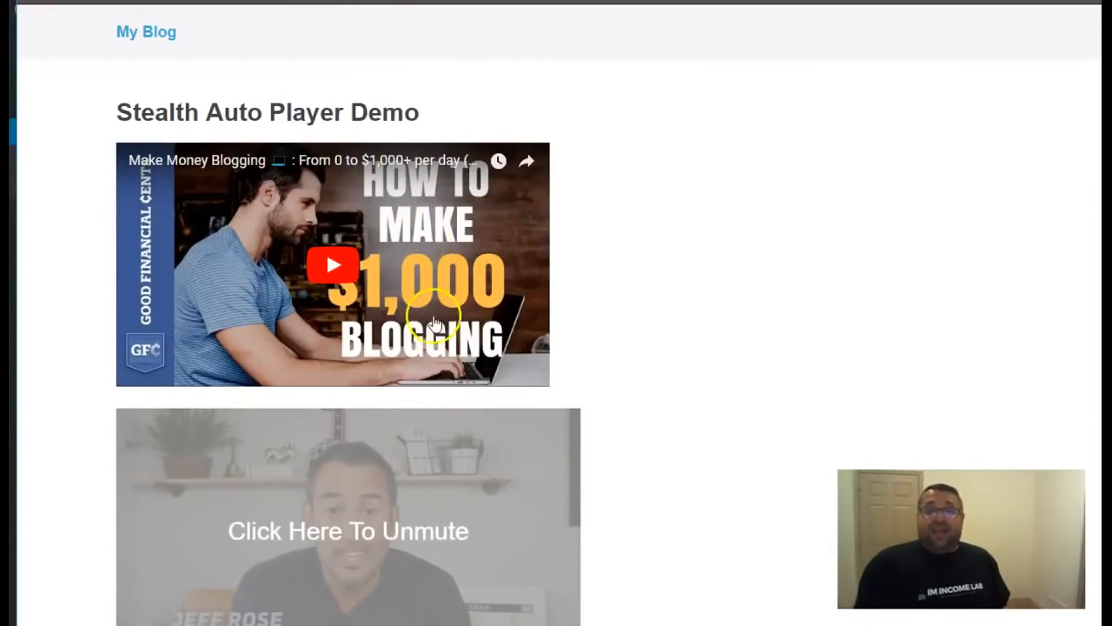
scroll("down", 3)
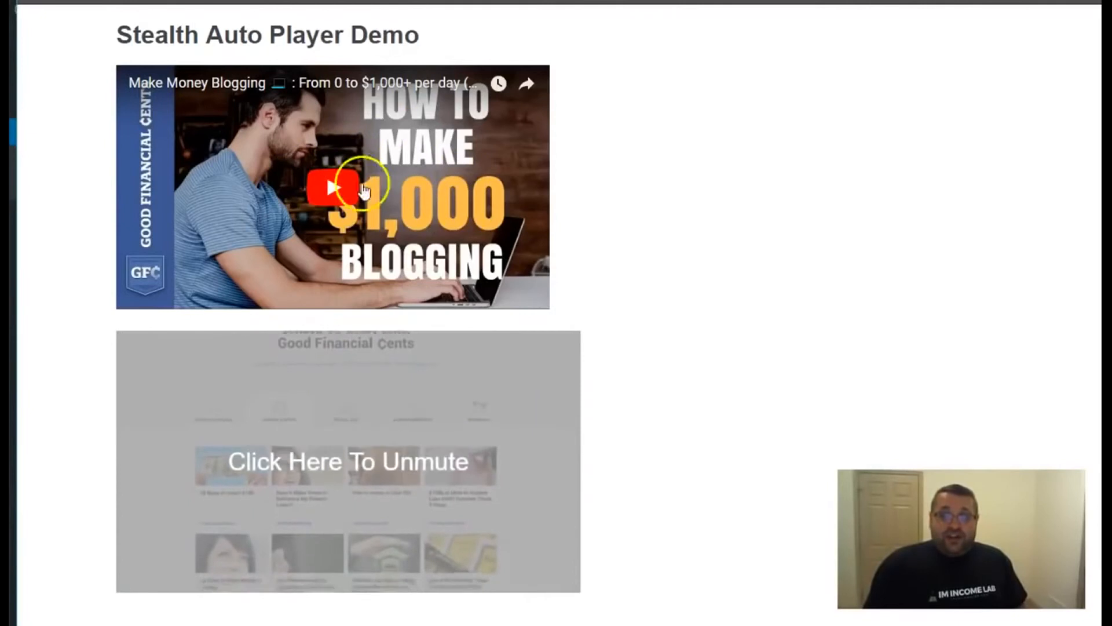
left_click(332, 186)
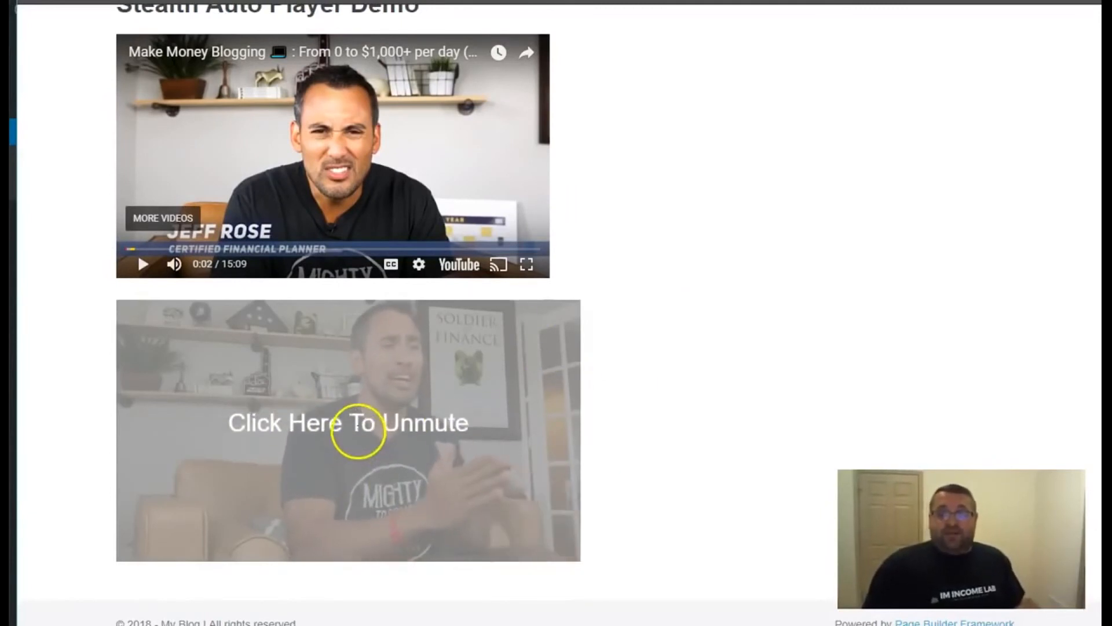
Click the 'Click Here To Unmute' overlay so the stealth video plays with sound.
left_click(347, 422)
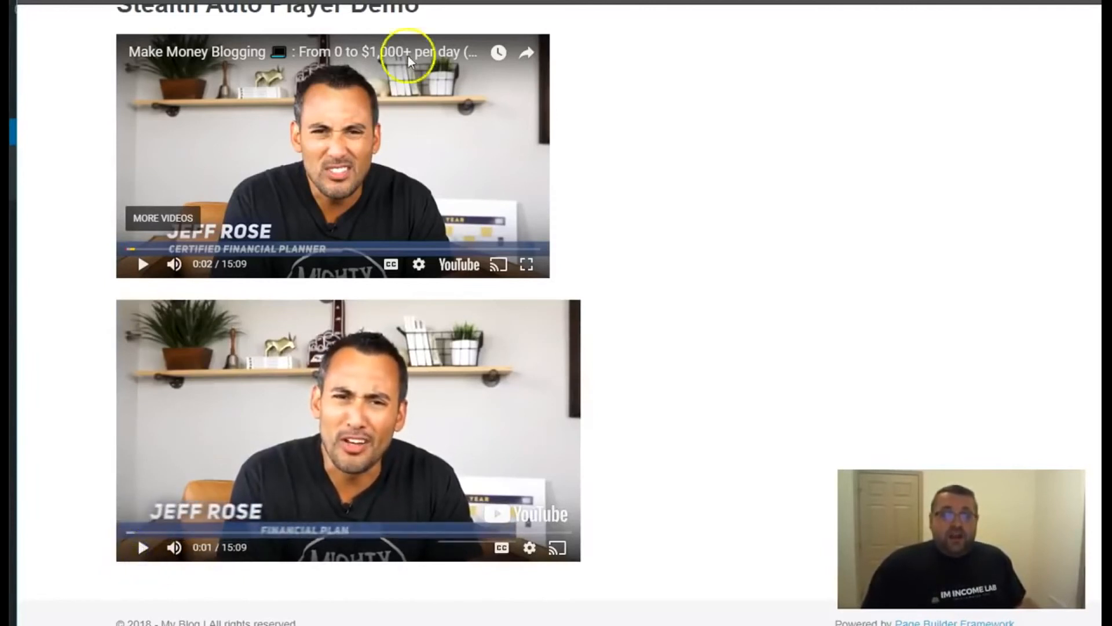
mouse_move(391, 265)
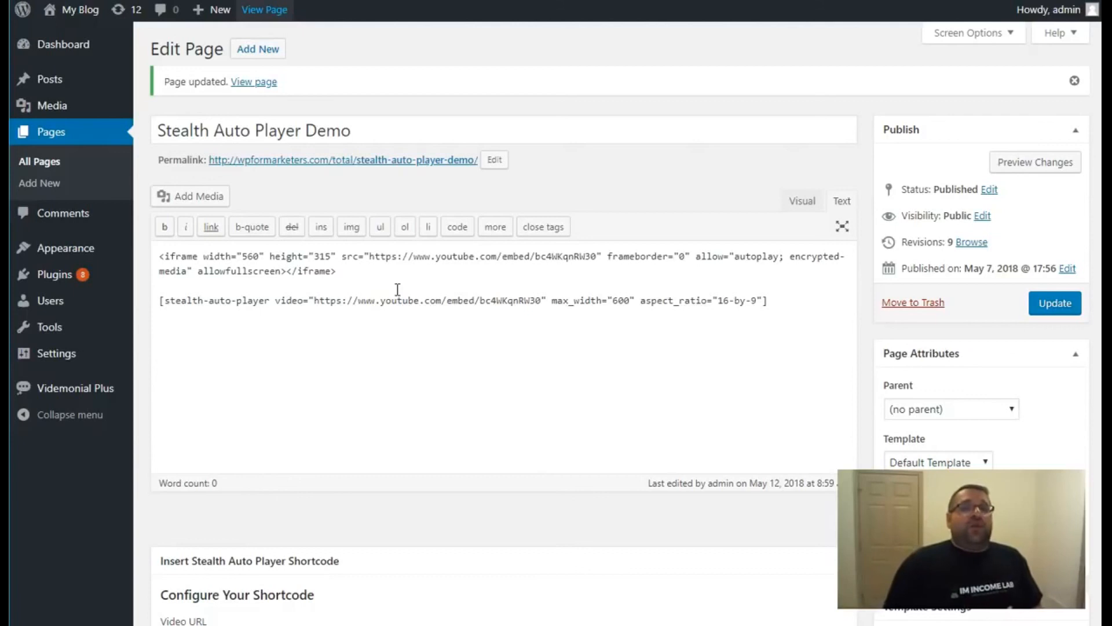
mouse_move(135, 610)
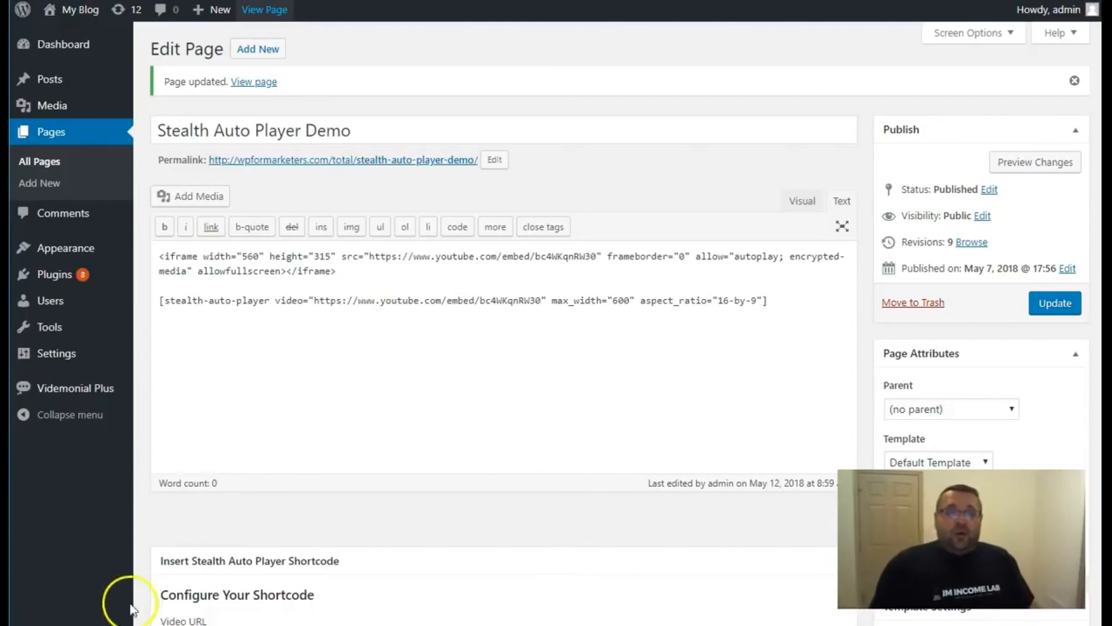